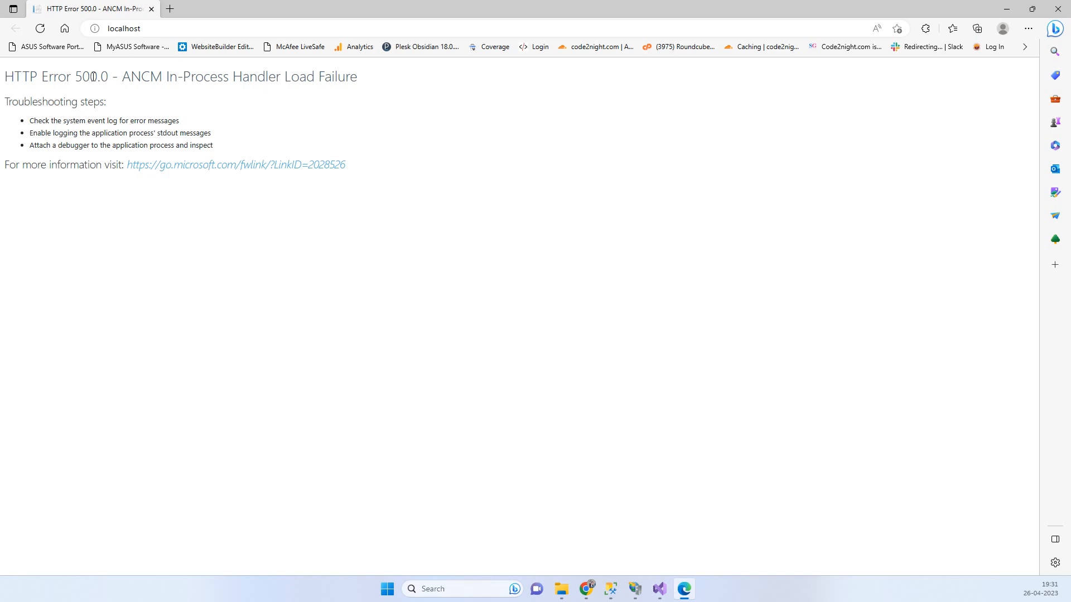
mouse_move(142, 77)
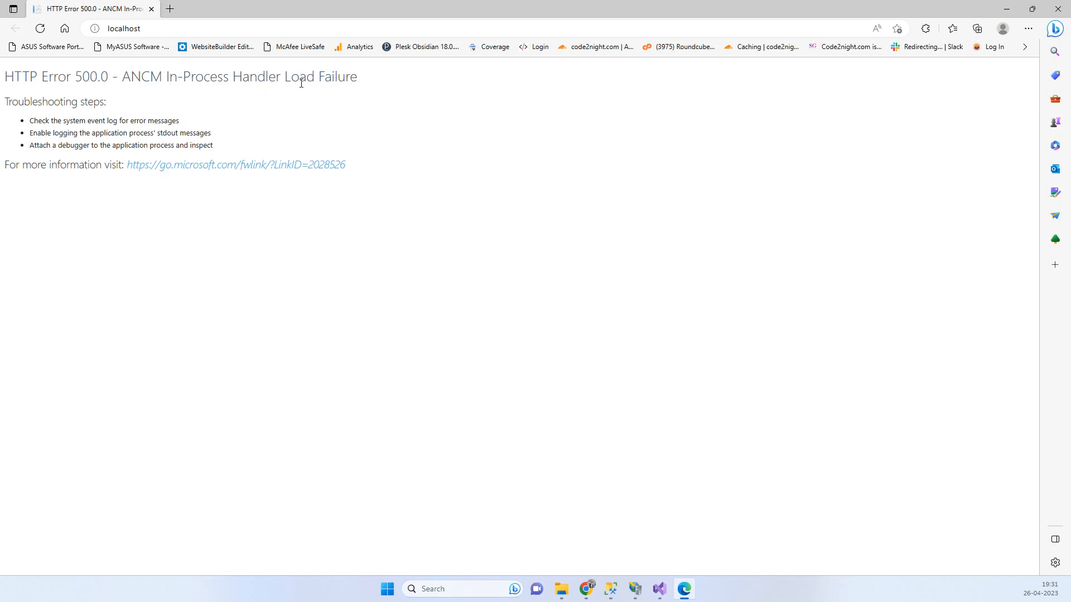
Review the PaypalCore publish profile's full settings, then bring up File Explorer from the taskbar.
triple_click(179, 76)
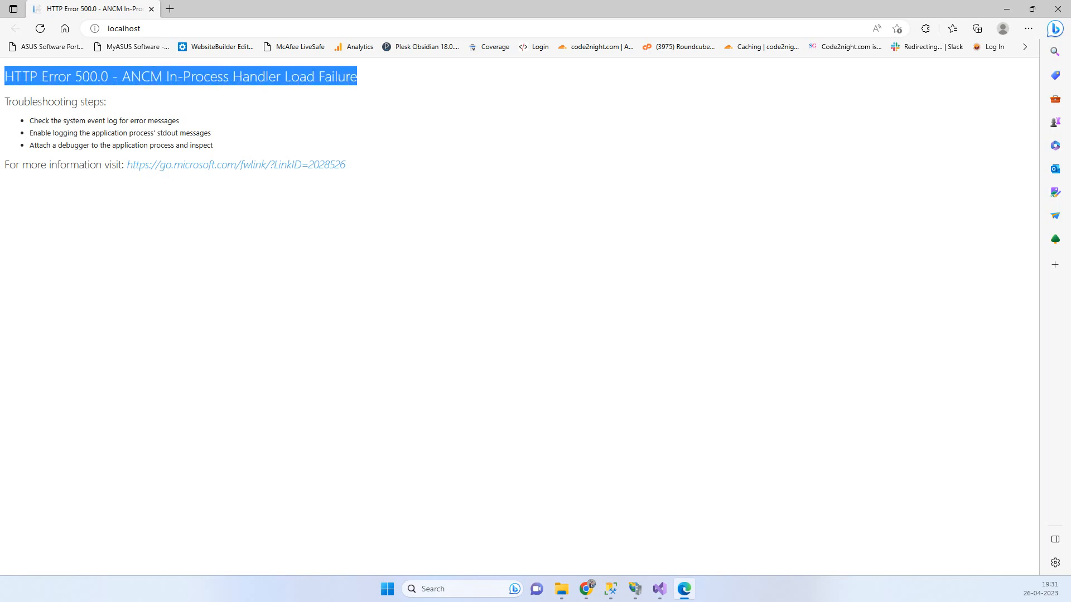
left_click(297, 93)
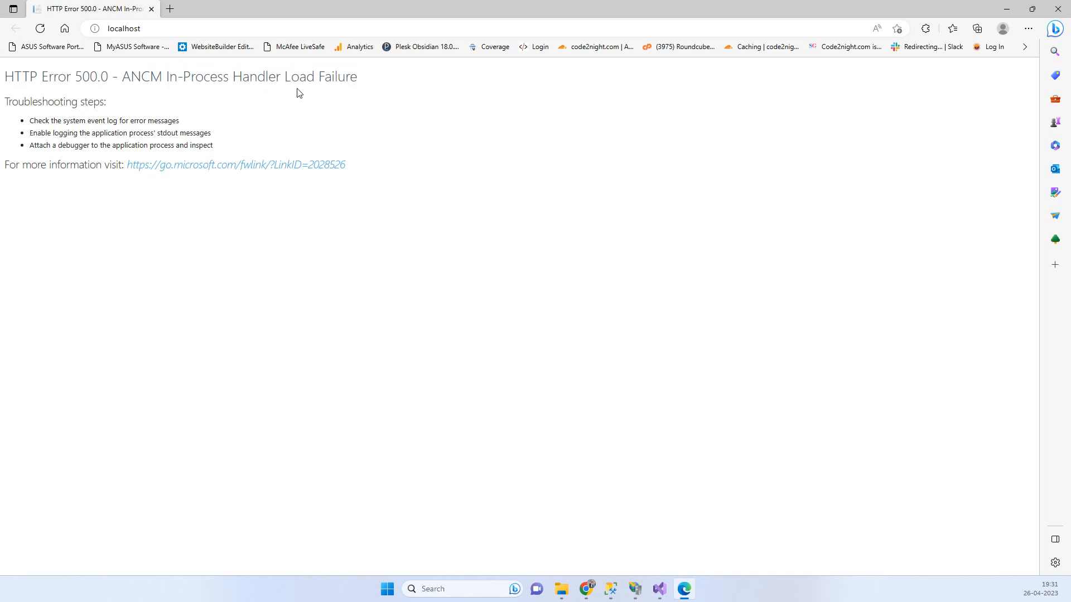
mouse_move(393, 111)
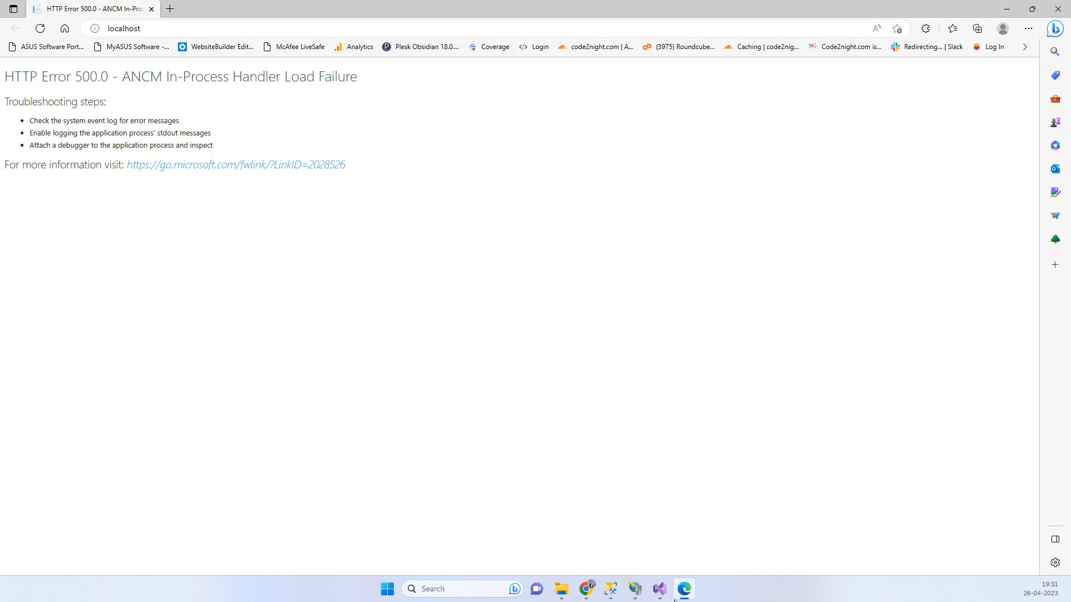
left_click(658, 589)
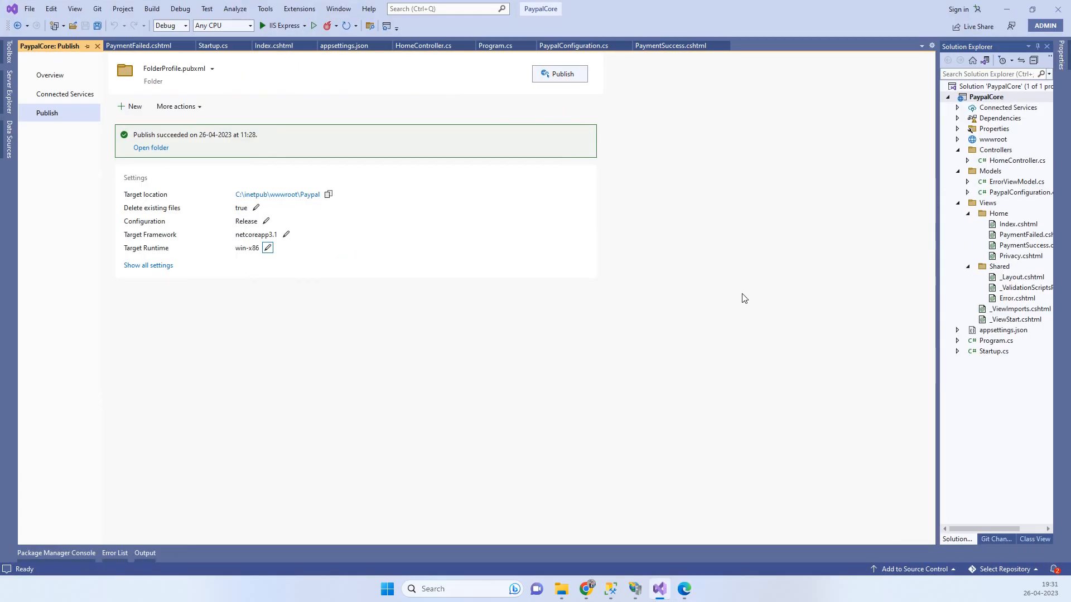
mouse_move(327, 175)
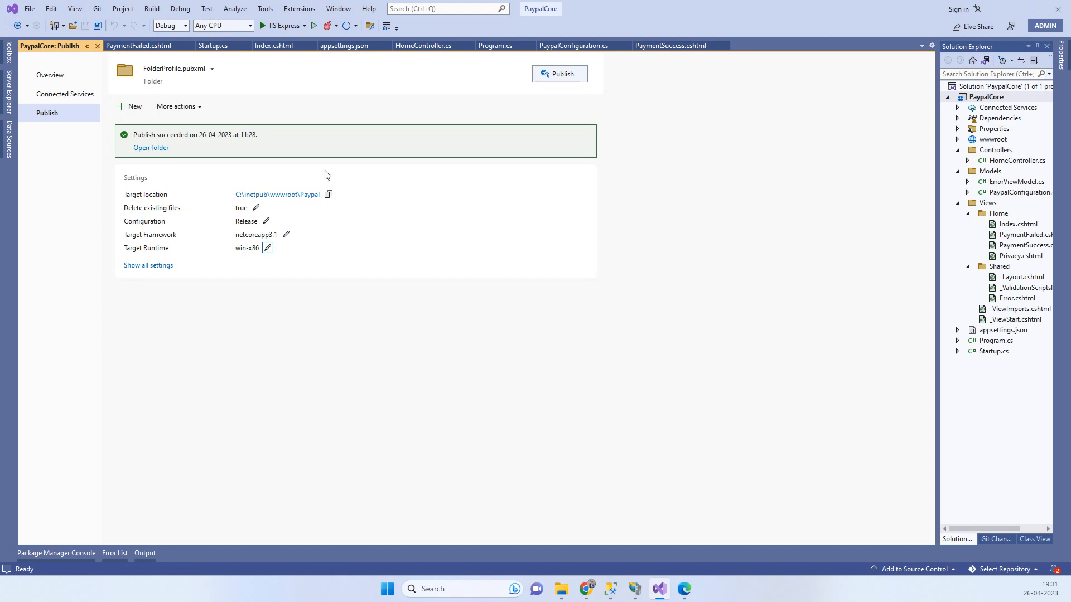
mouse_move(564, 114)
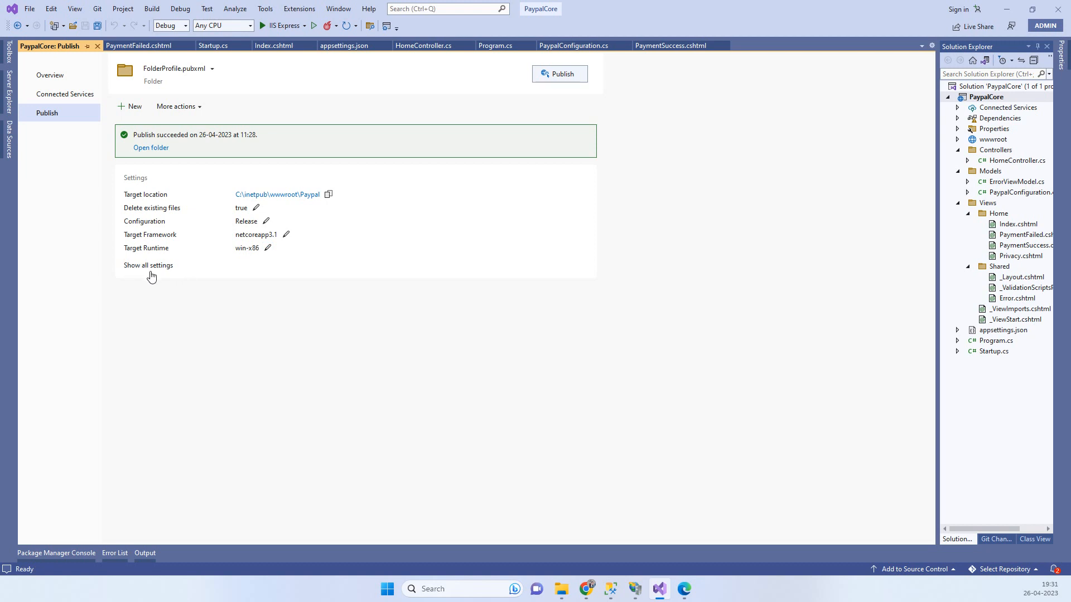
left_click(147, 265)
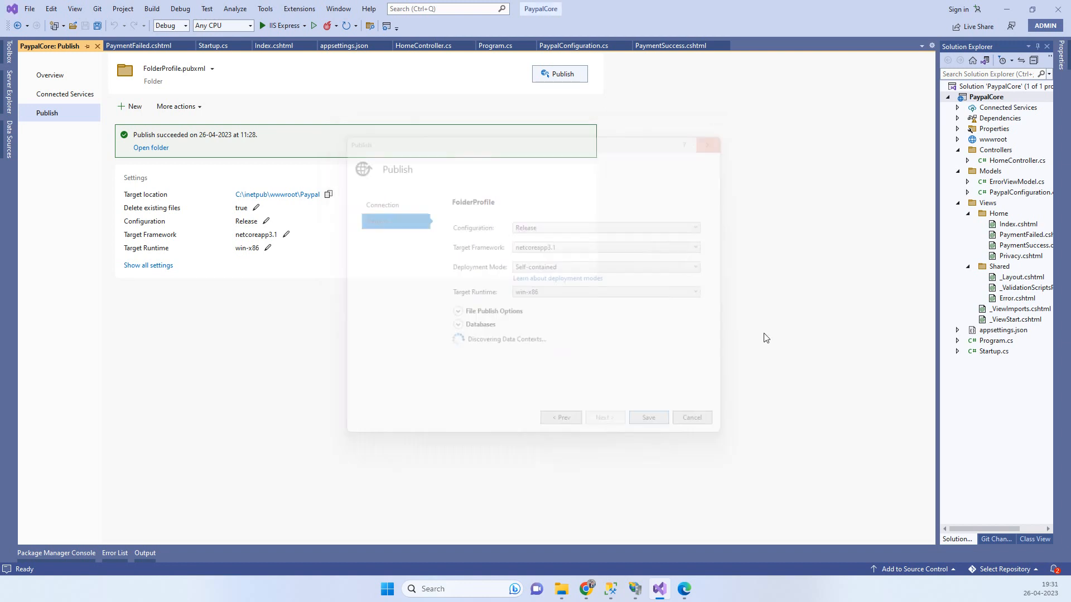
left_click(561, 589)
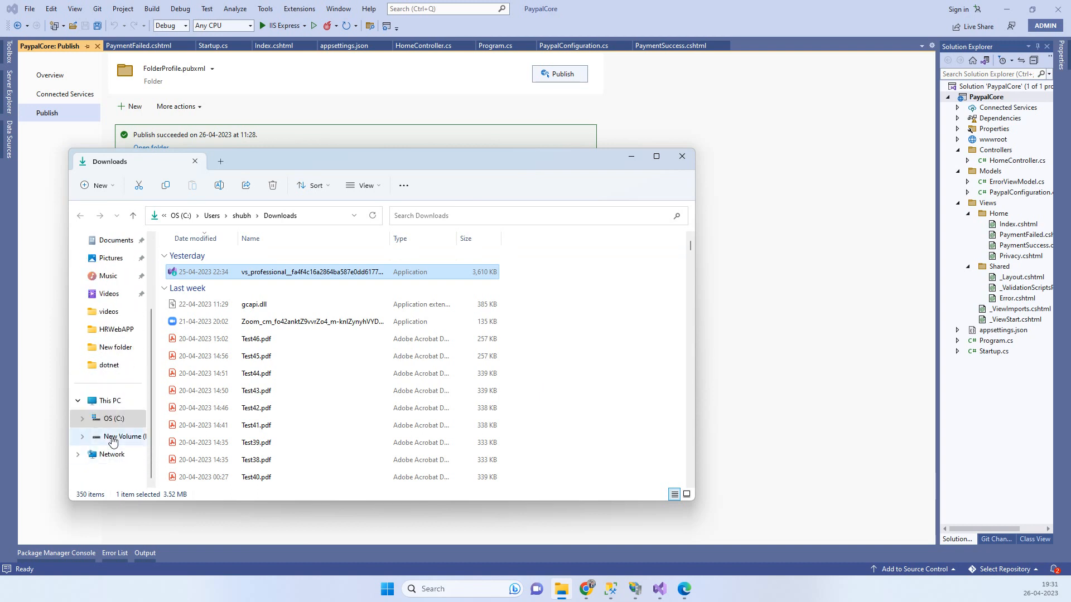
Navigate from This PC into C:\inetpub\wwwroot\Paypal, the published site folder.
left_click(123, 436)
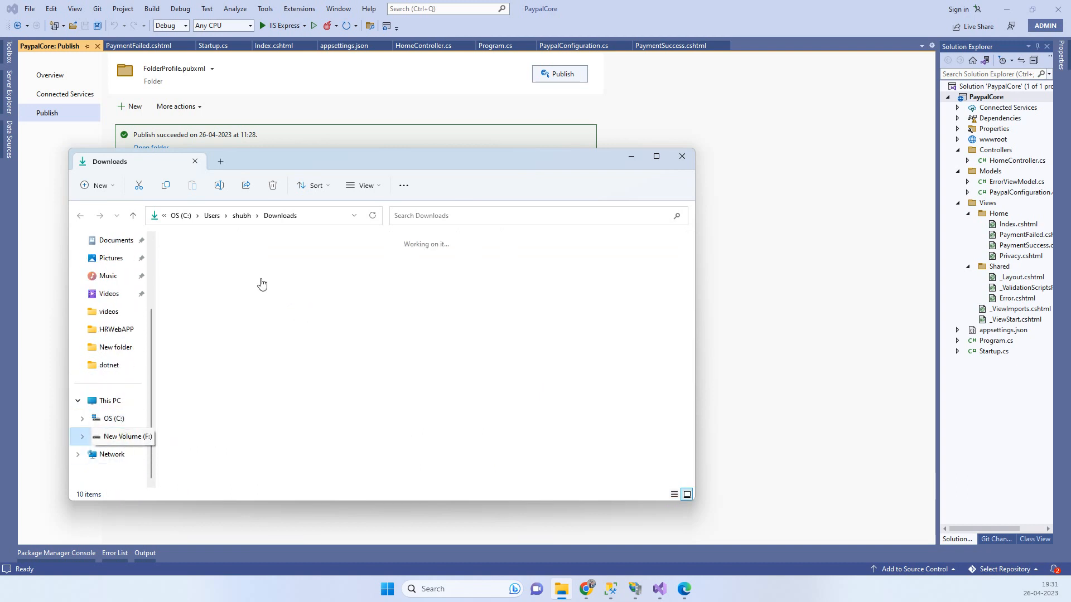
left_click(109, 401)
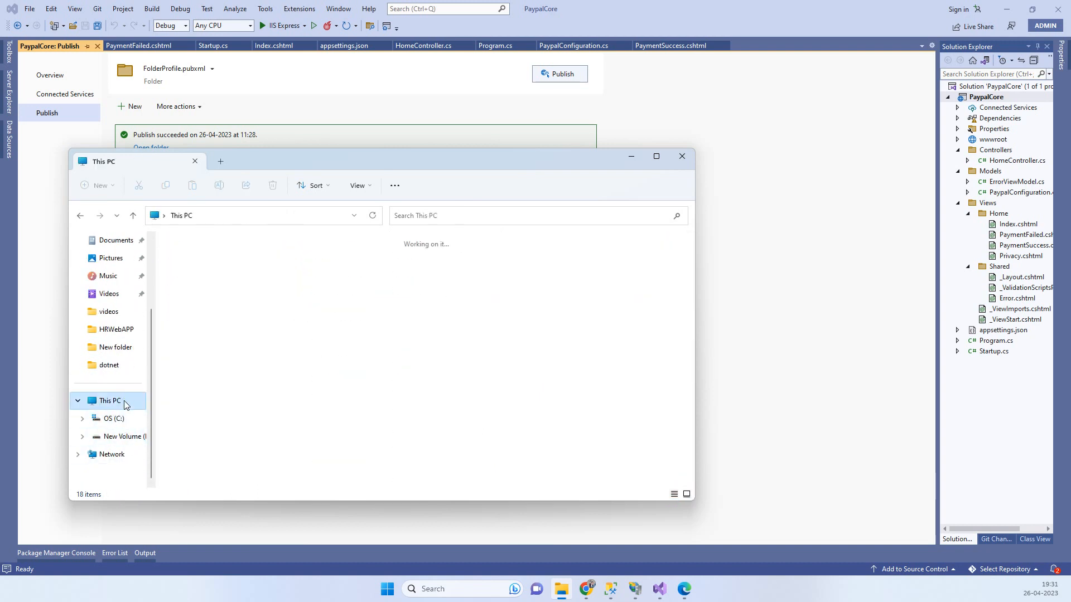
left_click(107, 418)
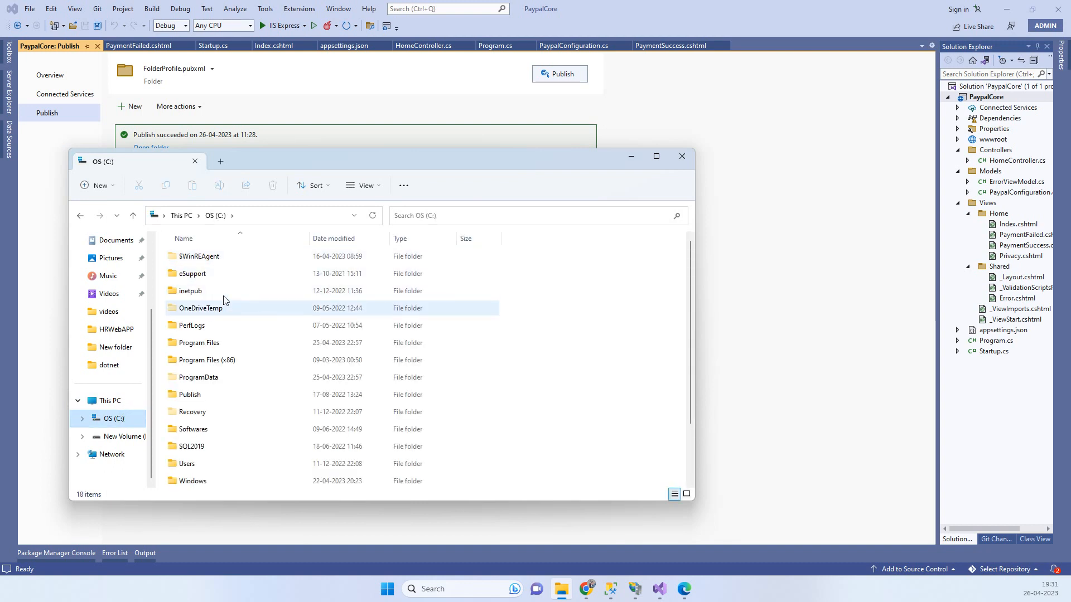
double_click(190, 290)
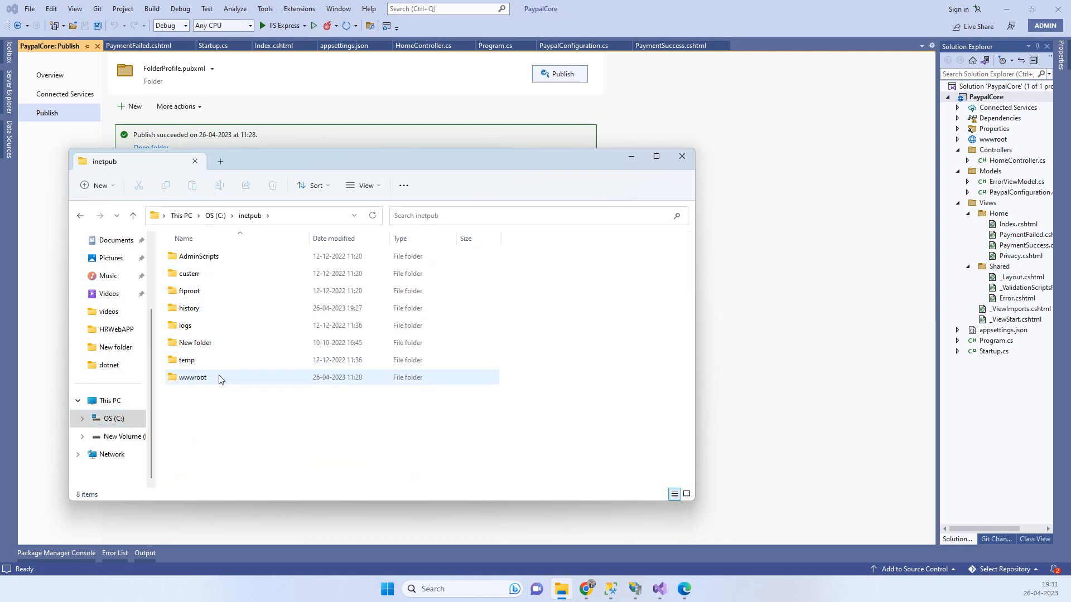
double_click(192, 377)
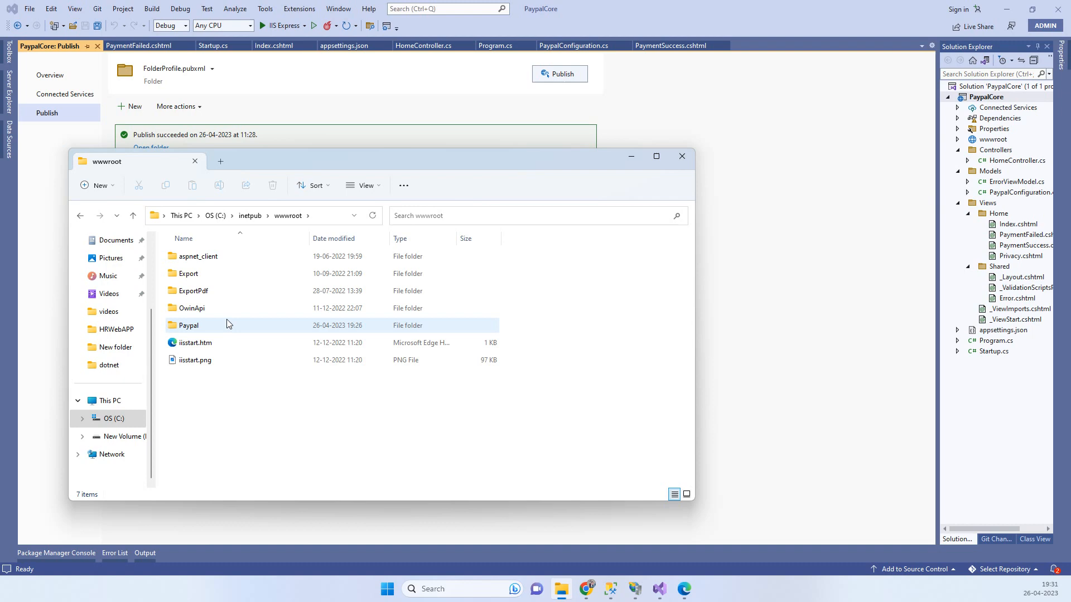
double_click(189, 325)
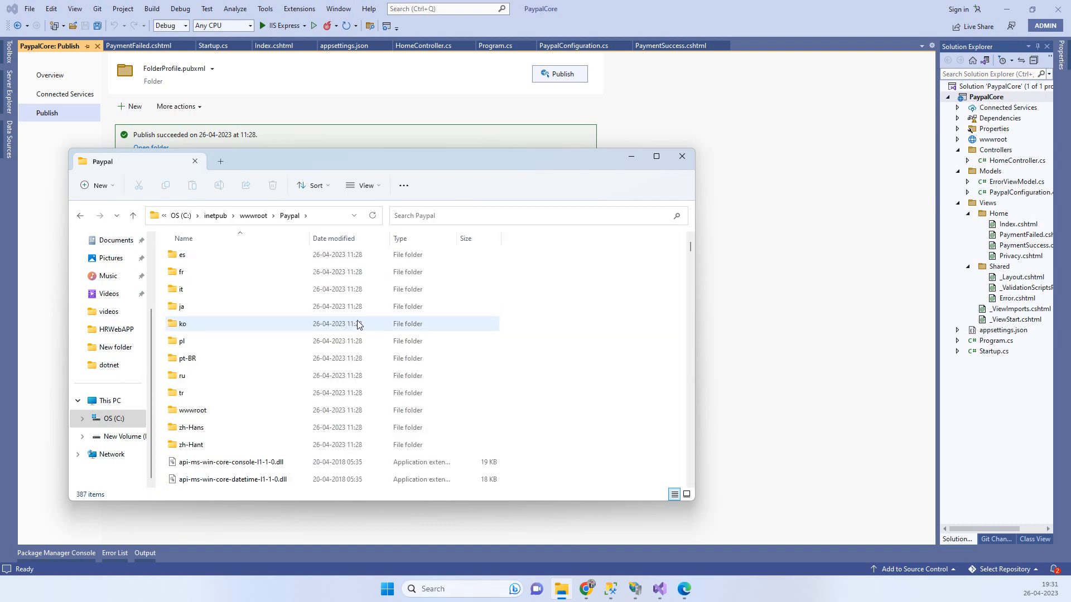
Locate web.config in the Paypal folder and bring up its file actions, minimizing the error-page browser.
scroll("down", 3)
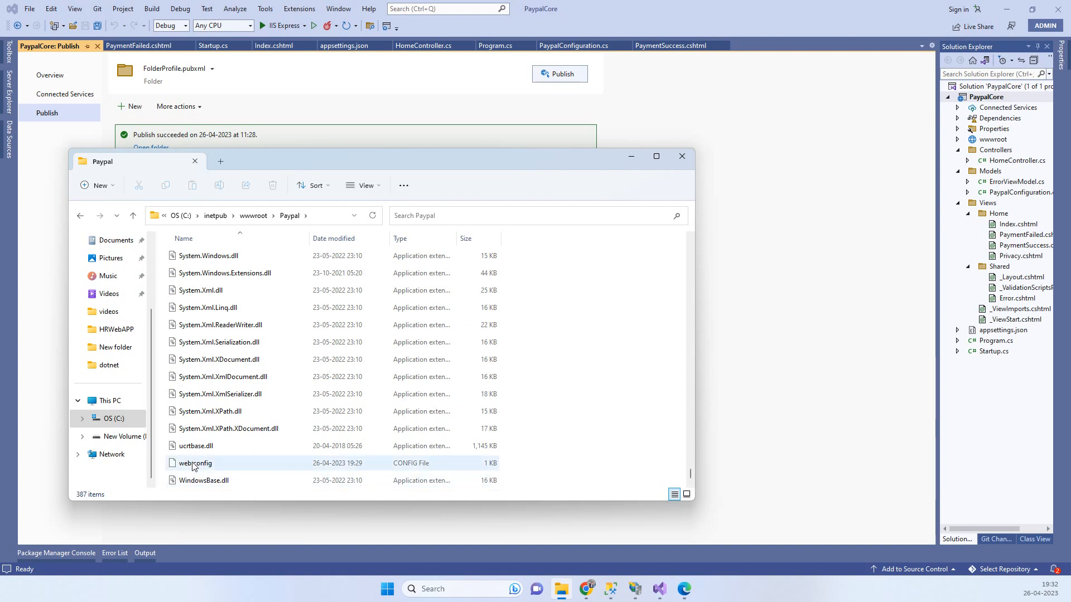
right_click(194, 463)
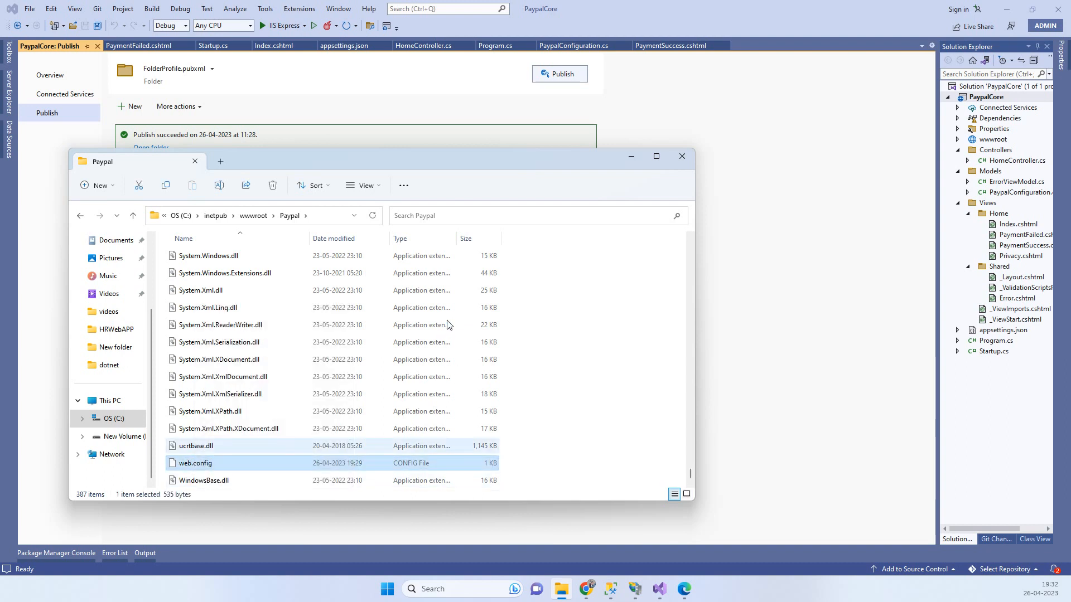
right_click(195, 463)
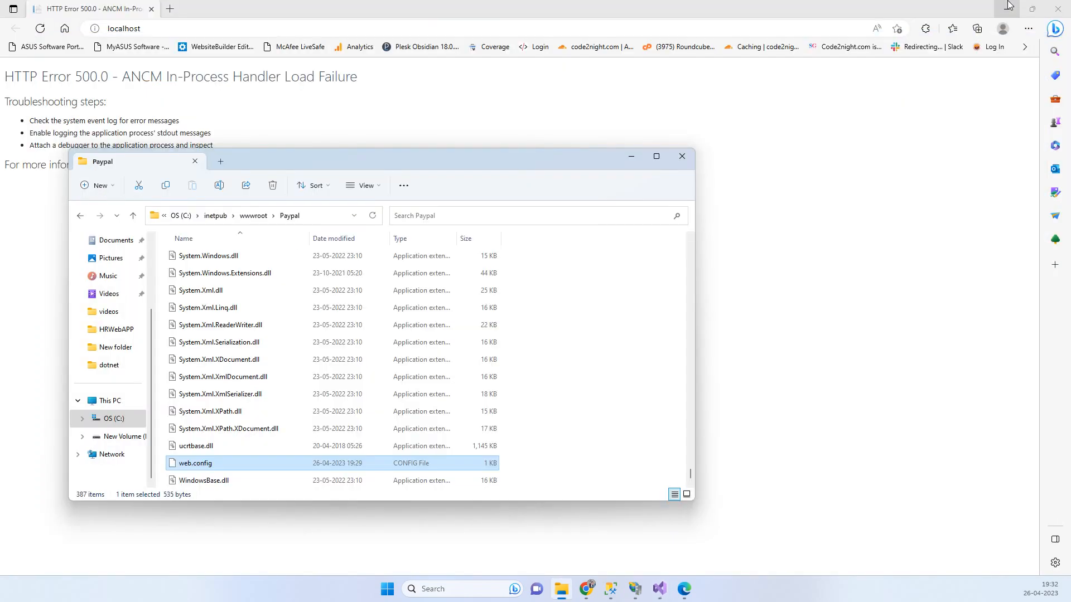
left_click(1033, 9)
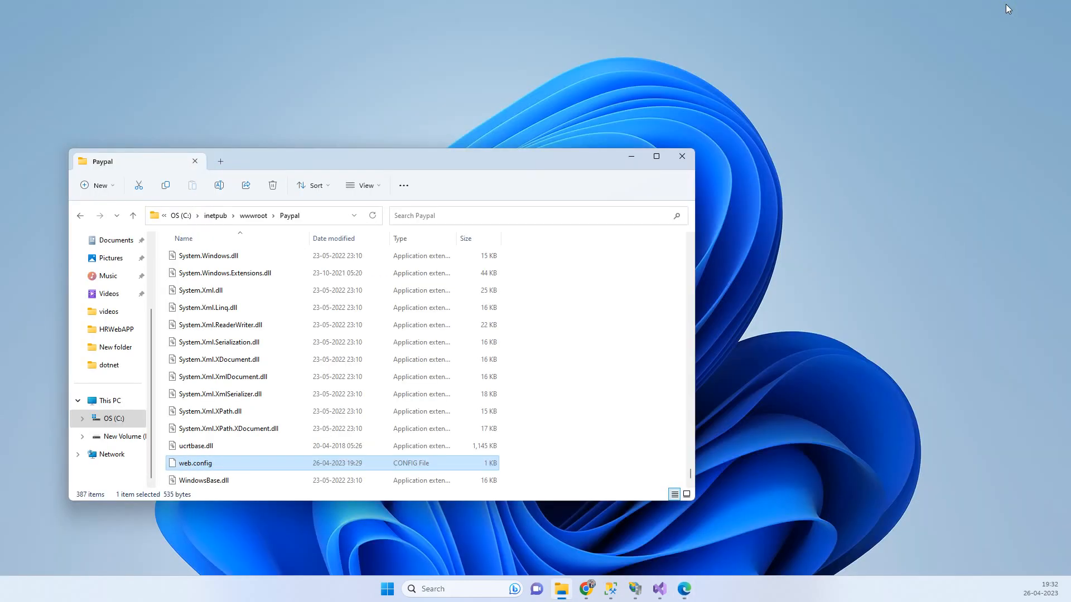
mouse_move(586, 589)
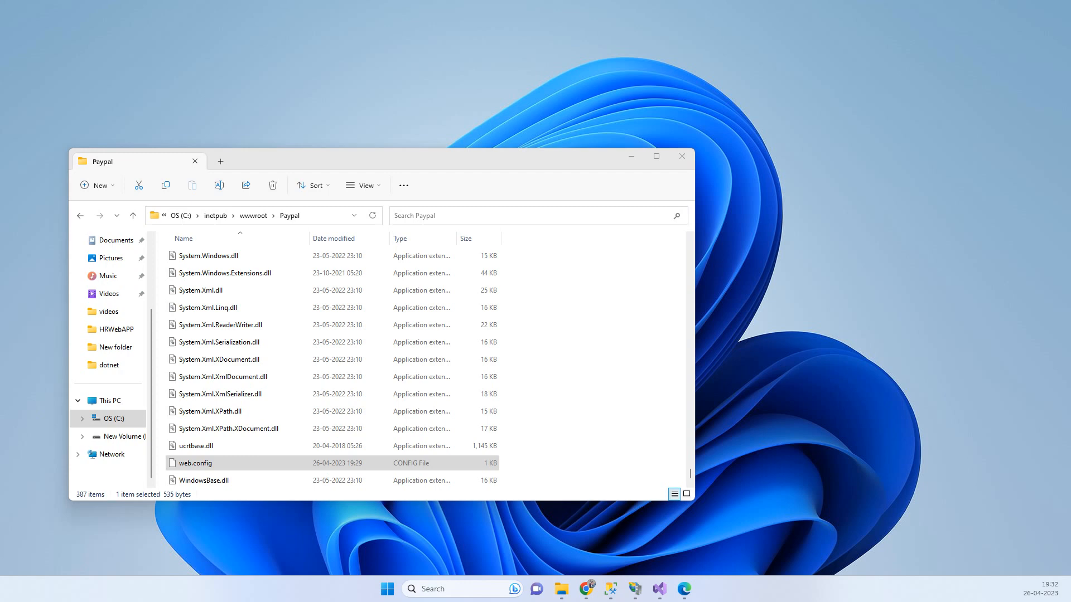
Load web.config in Notepad++ and mark the processPath value pointing to PaypalCore.dll.
double_click(196, 463)
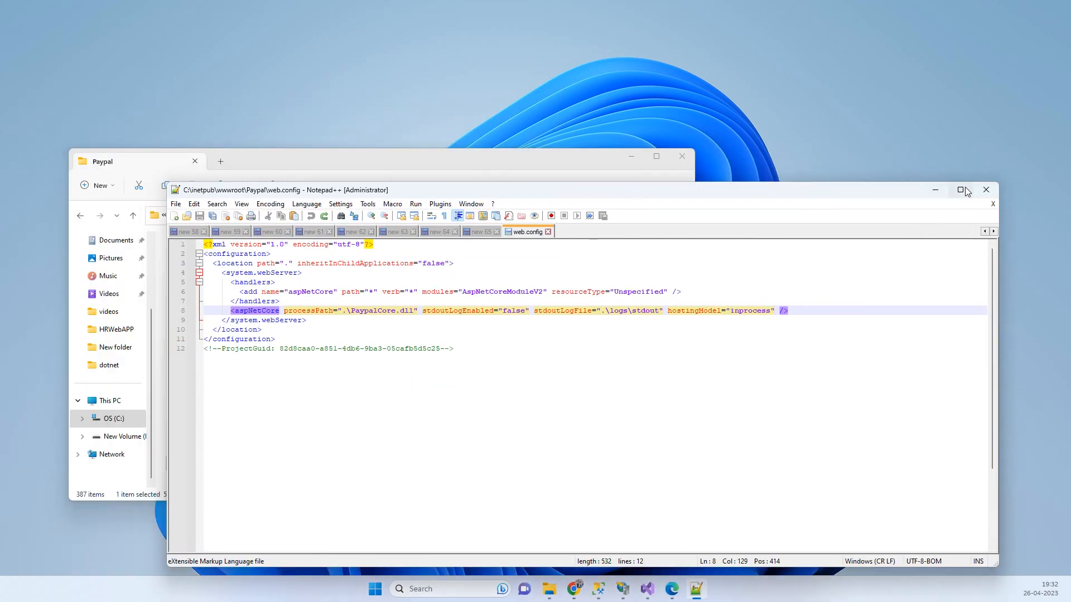
left_click(961, 189)
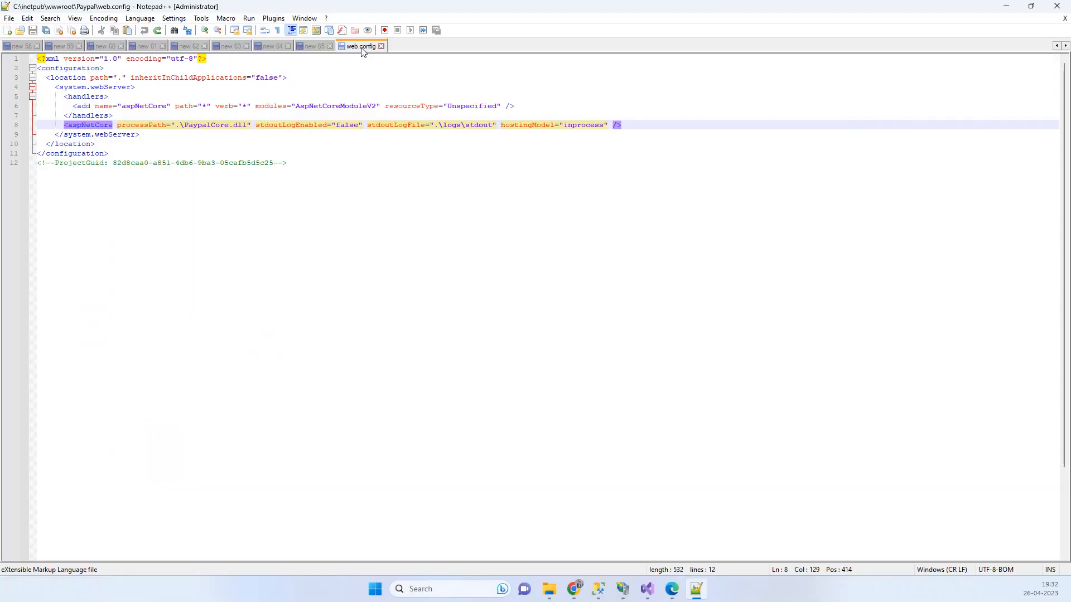
left_click(244, 163)
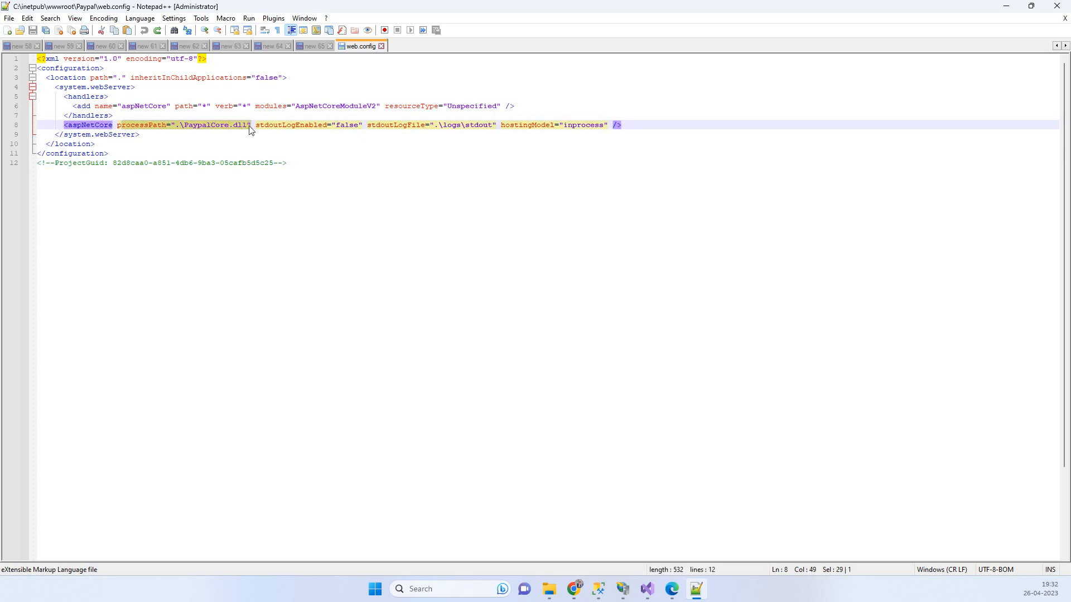
left_click(549, 144)
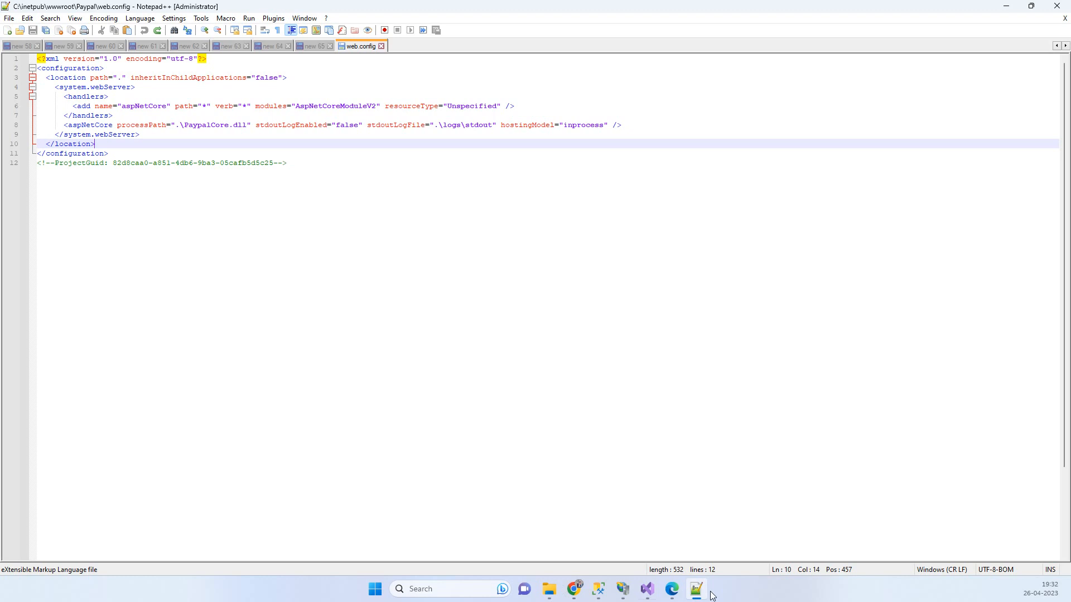
Compare against the In-Process Handler Load Failure message on the localhost error page.
left_click(672, 589)
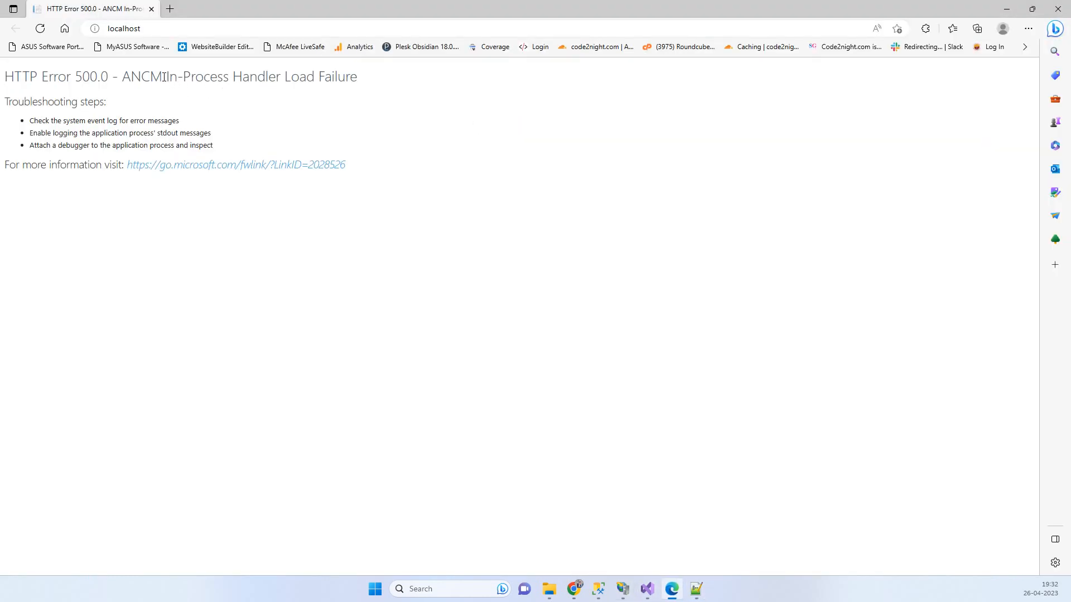
left_click_drag(163, 77, 349, 77)
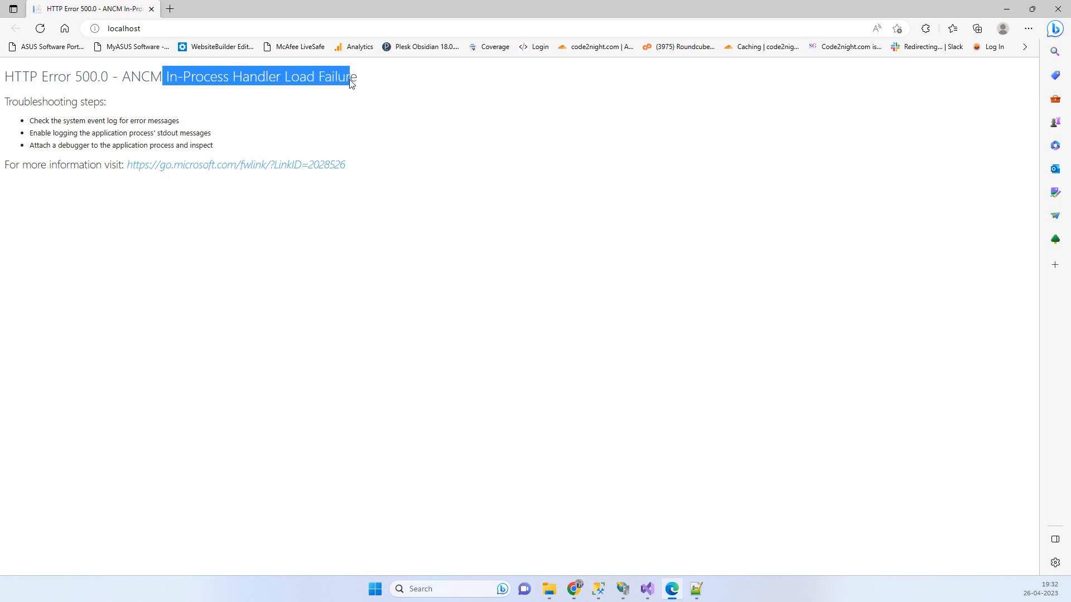
left_click(695, 589)
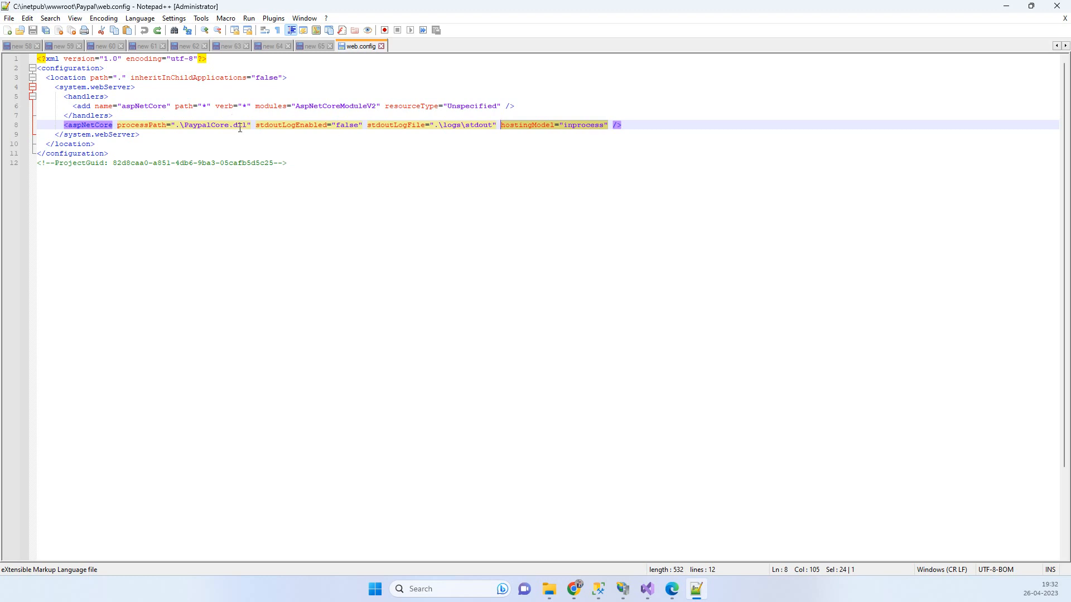
Replace the dll extension in processPath so it reads PaypalCore.exe, then return to the browser.
double_click(237, 125)
type("exe")
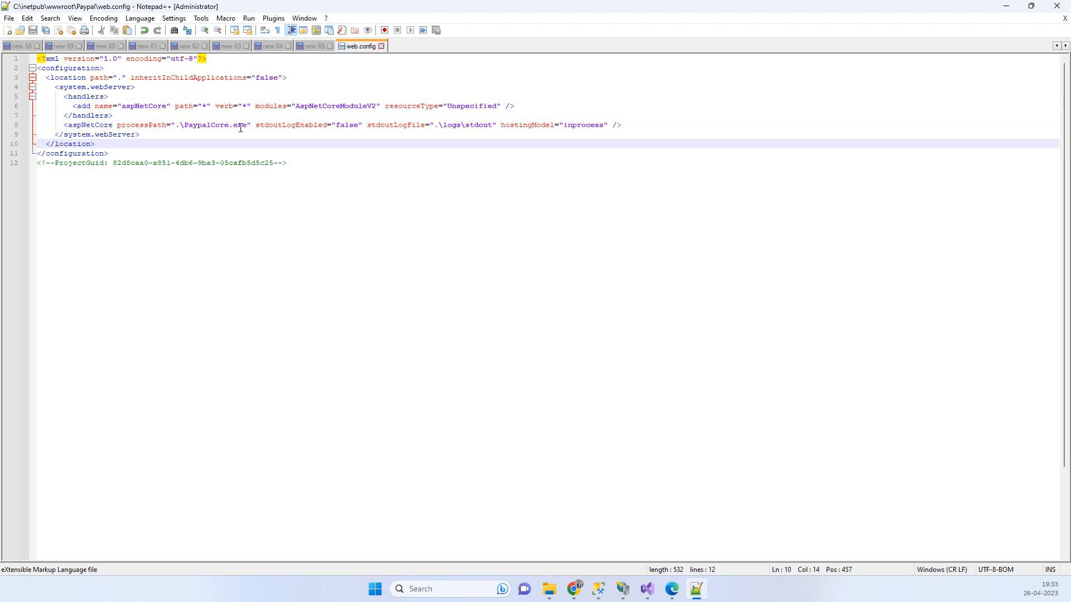
mouse_move(696, 589)
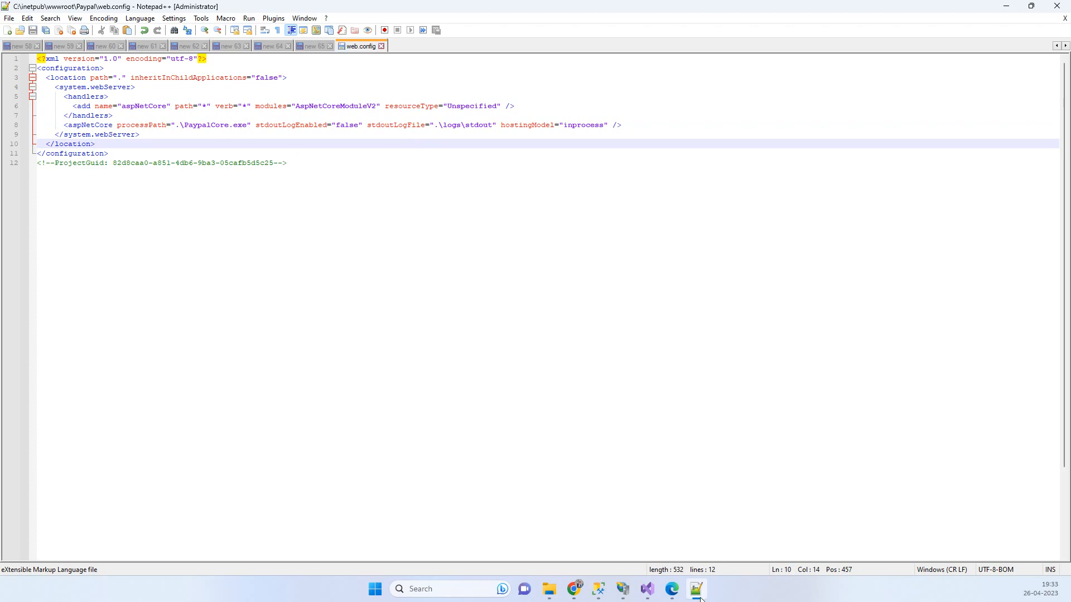
left_click(671, 589)
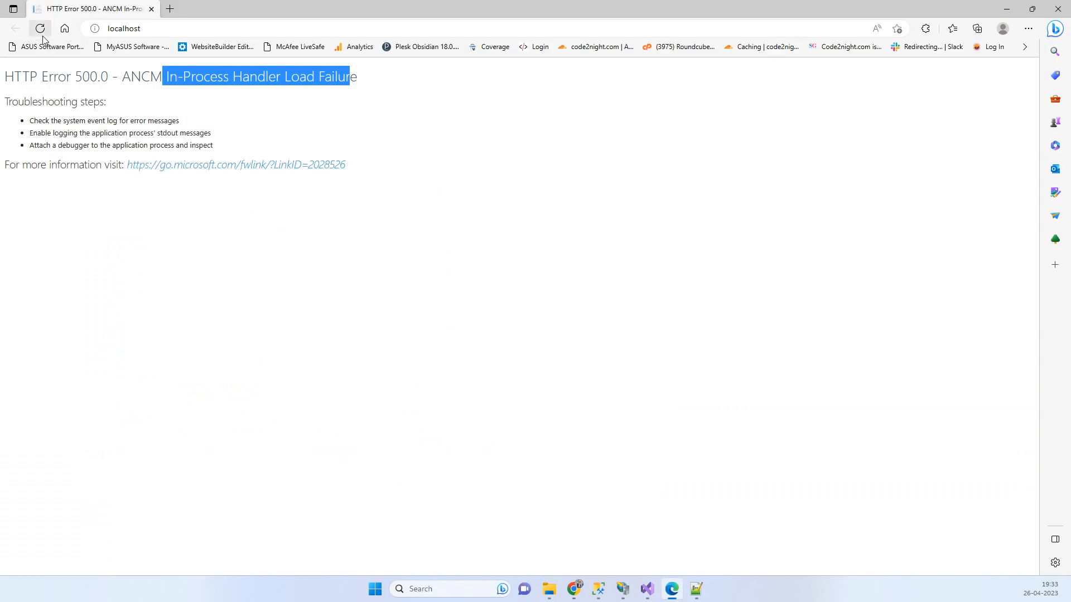
Reload localhost until the PaypalCore home page with the Pay Now button replaces HTTP Error 500.0.
left_click(40, 28)
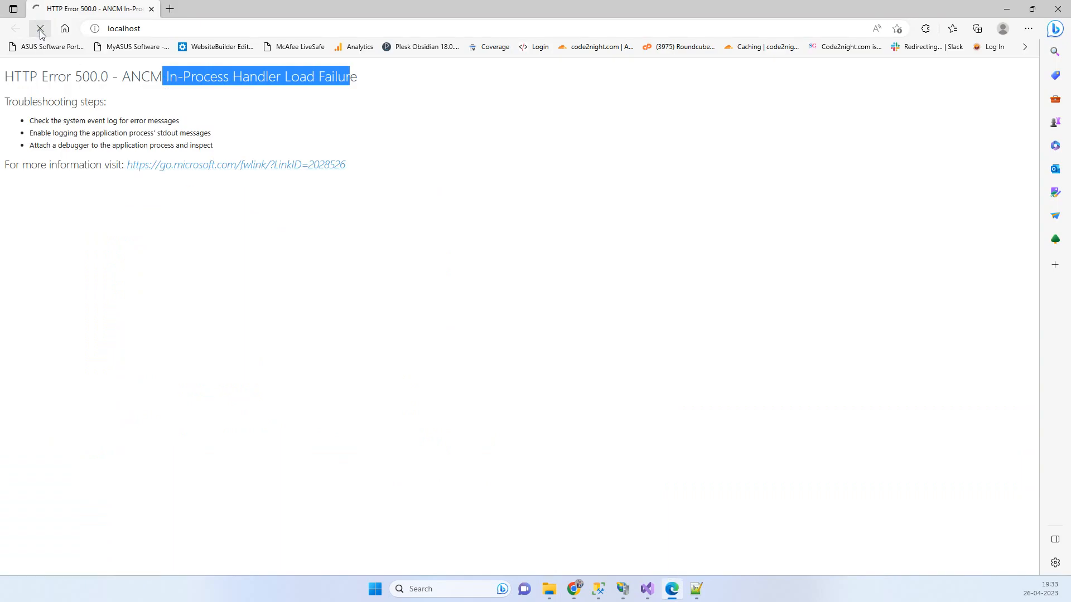
left_click(40, 28)
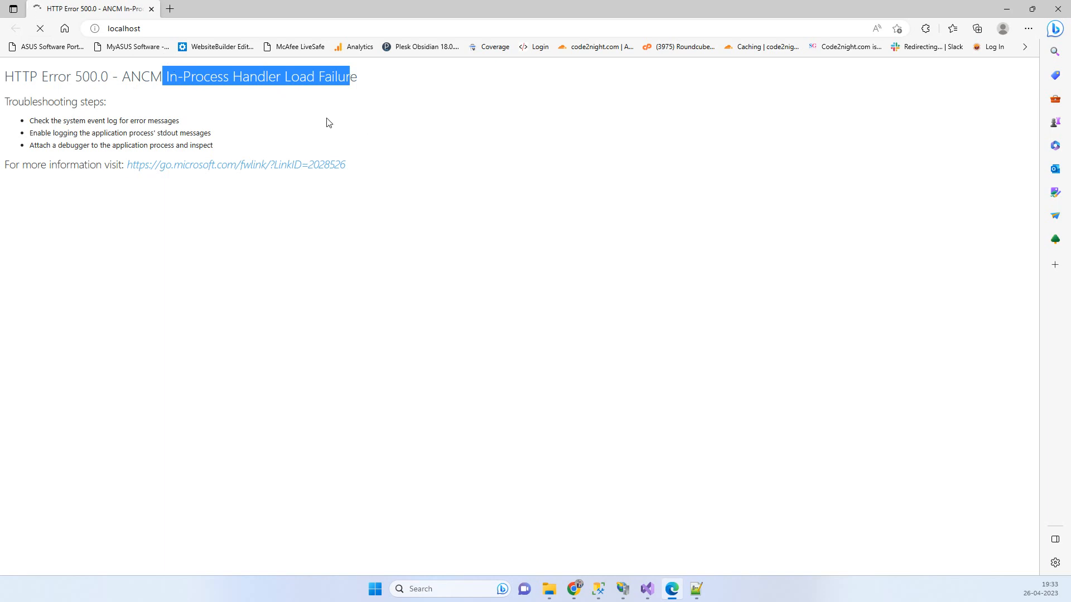
left_click(40, 29)
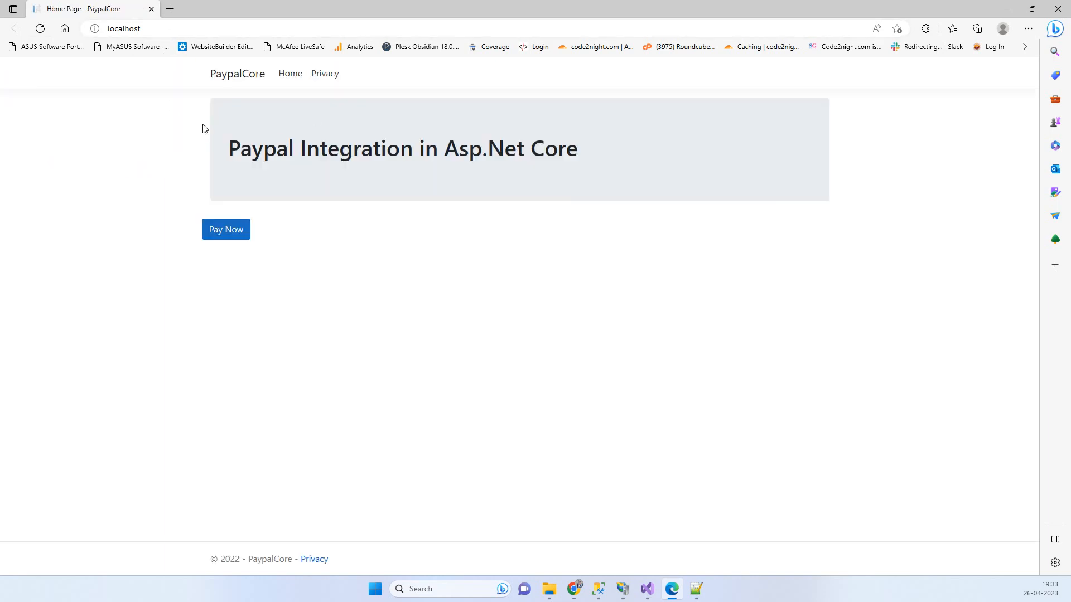
mouse_move(223, 142)
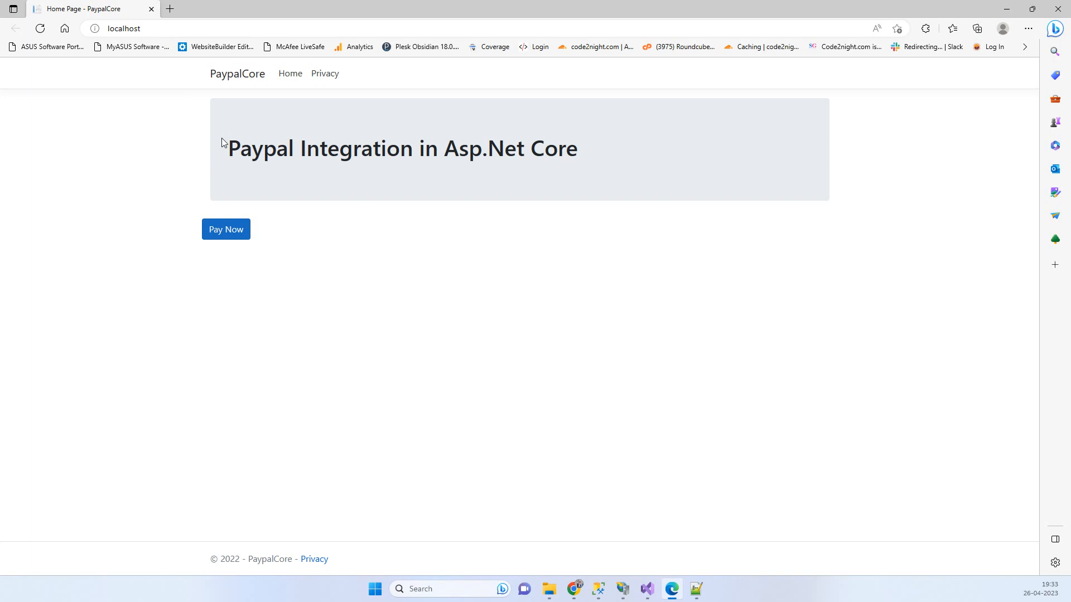
mouse_move(389, 209)
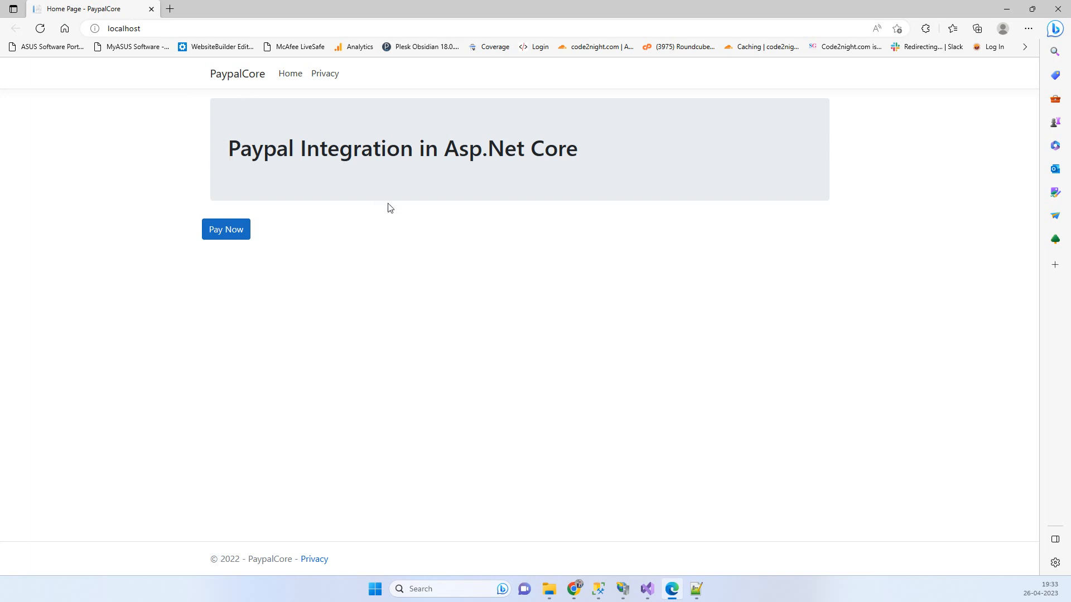
mouse_move(431, 172)
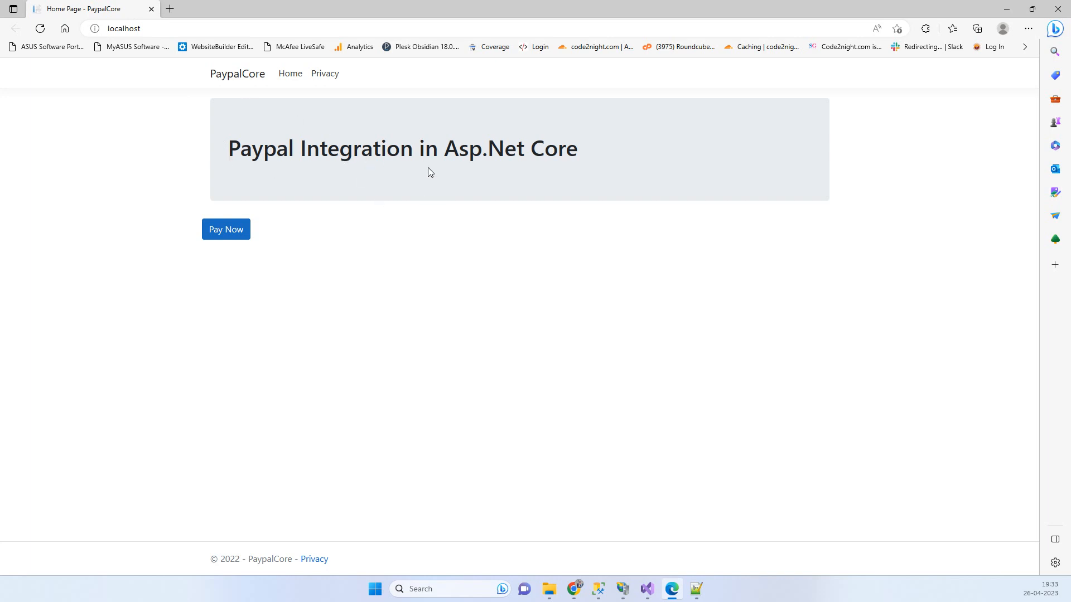
mouse_move(132, 46)
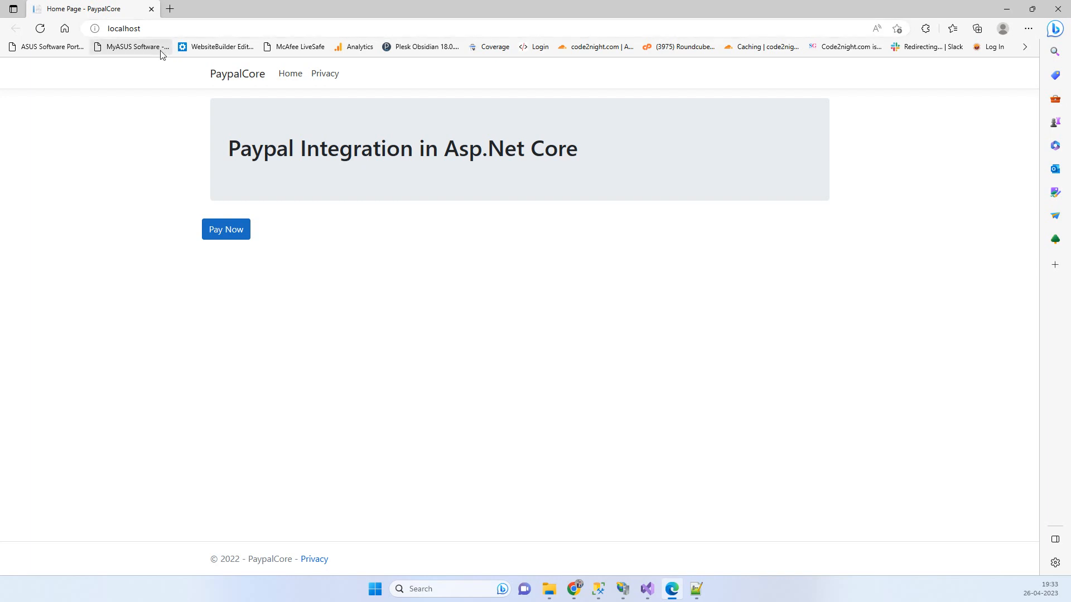
mouse_move(382, 302)
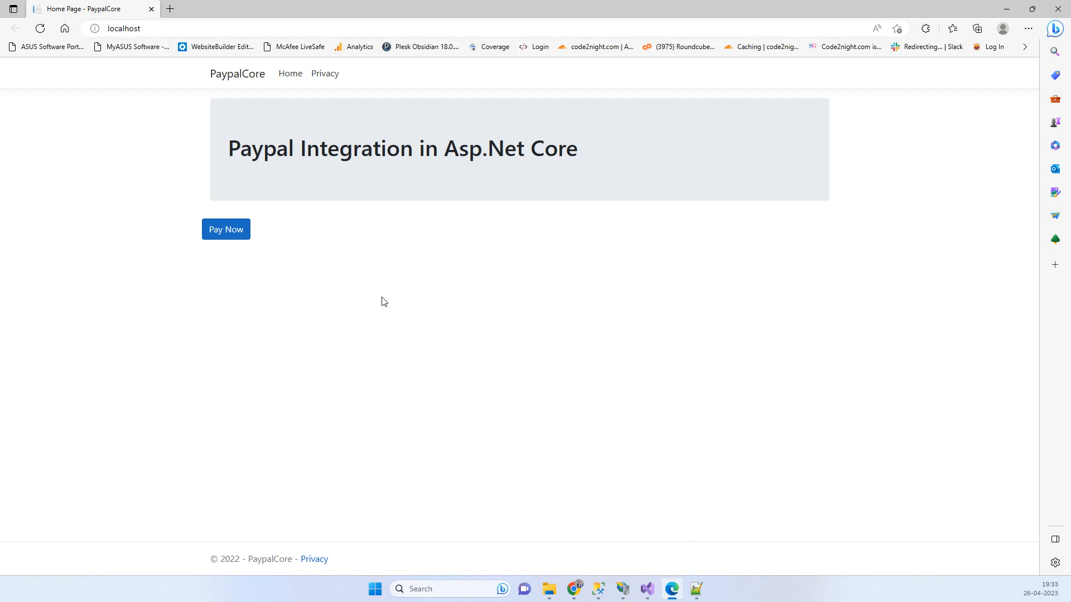